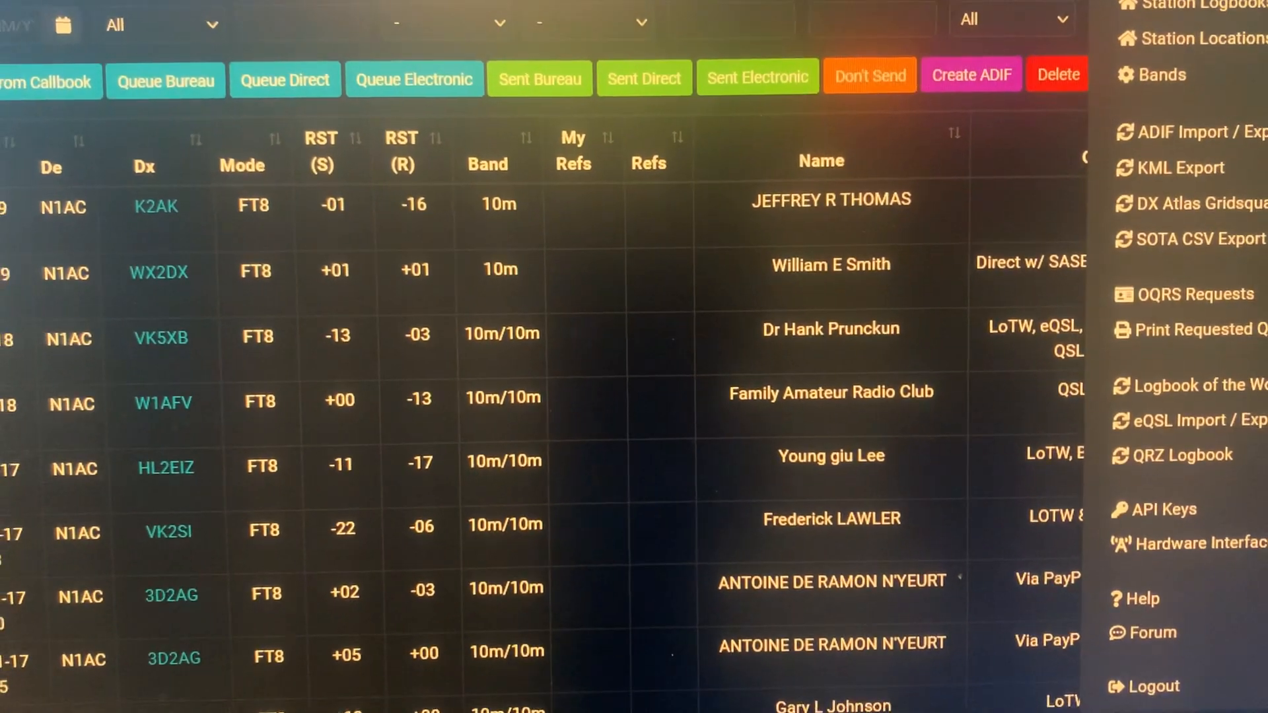
Step: From the N1AC account menu in the logbook, go to the API Keys page
click(1118, 18)
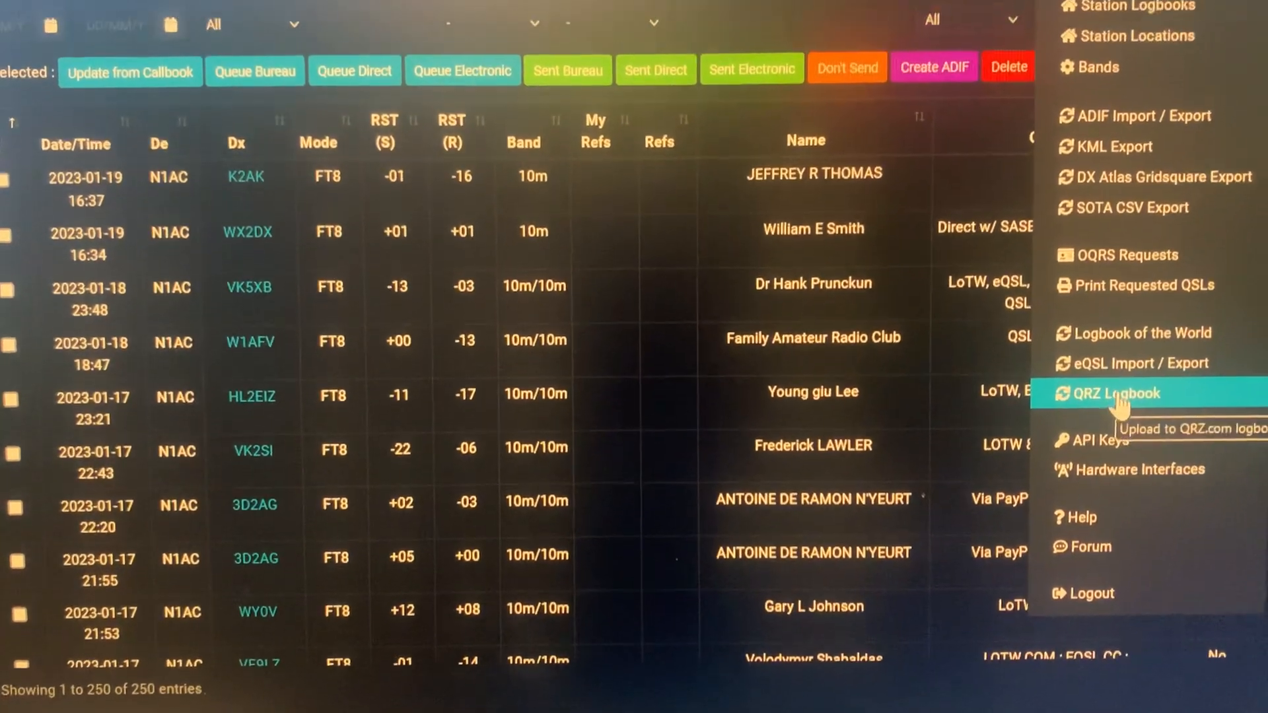
scroll(down, 3)
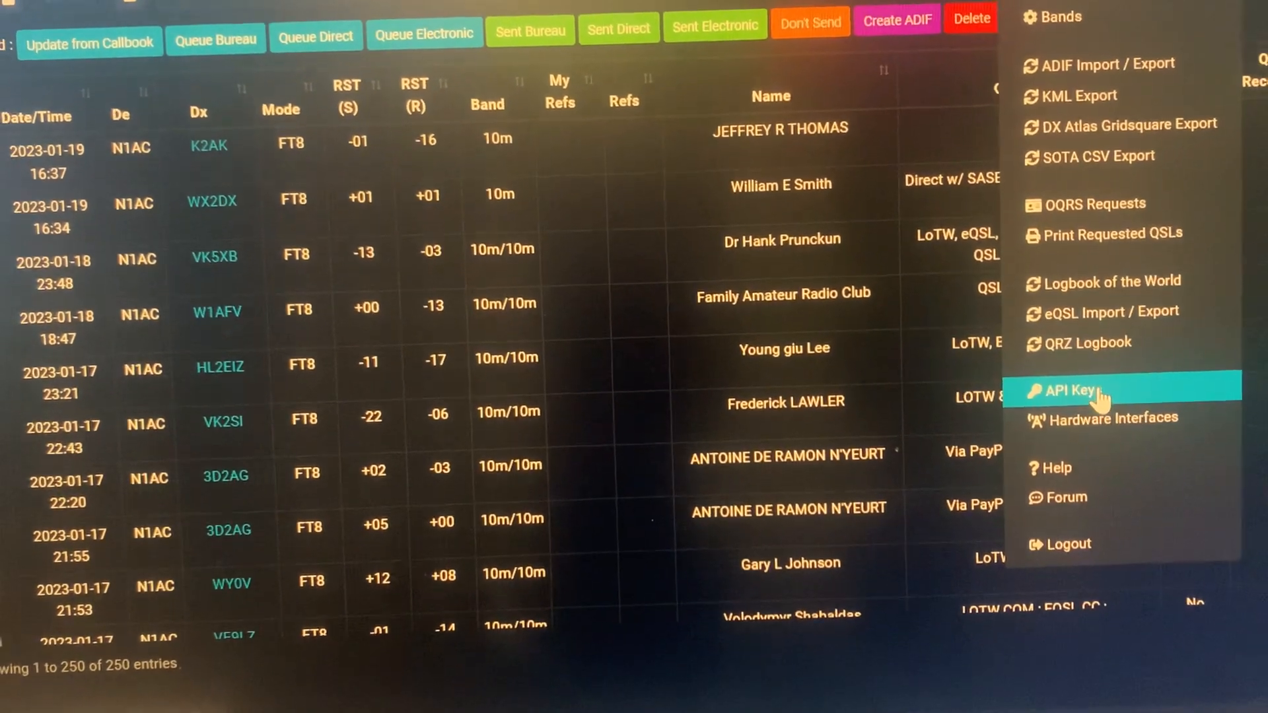
click(1072, 391)
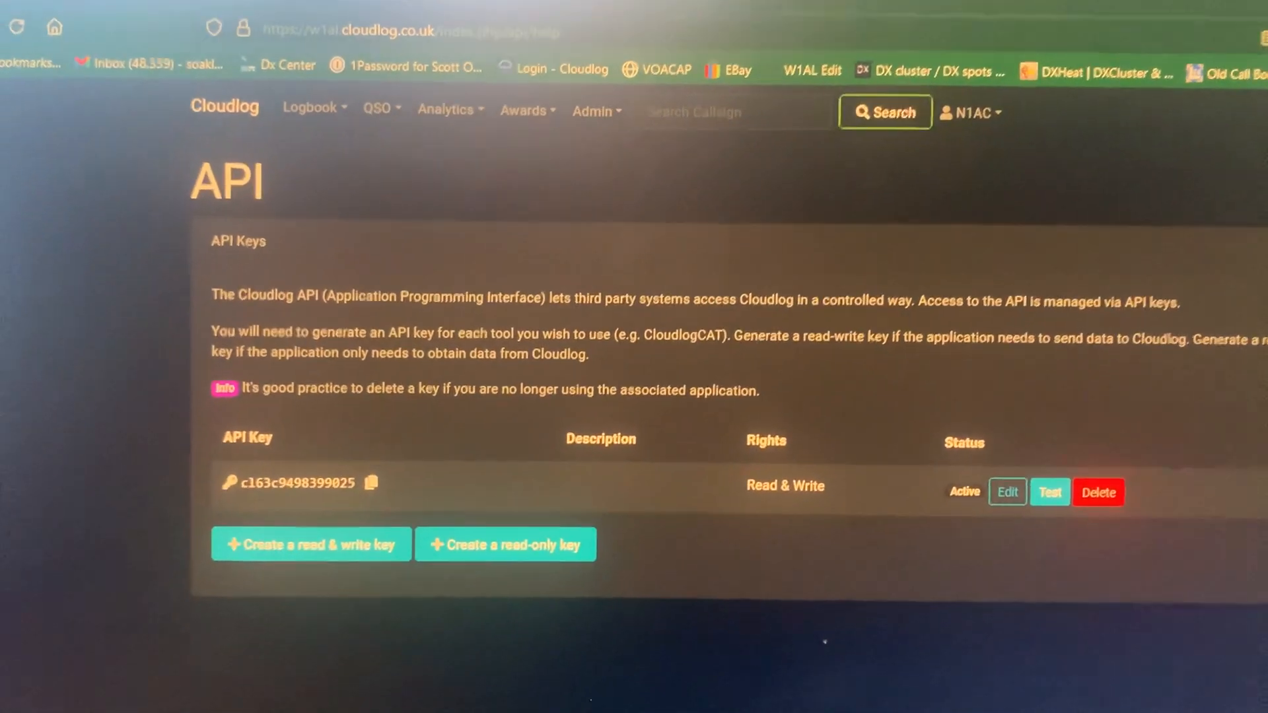
Step: From the N1AC account menu, go to the Station Locations list
scroll(down, 3)
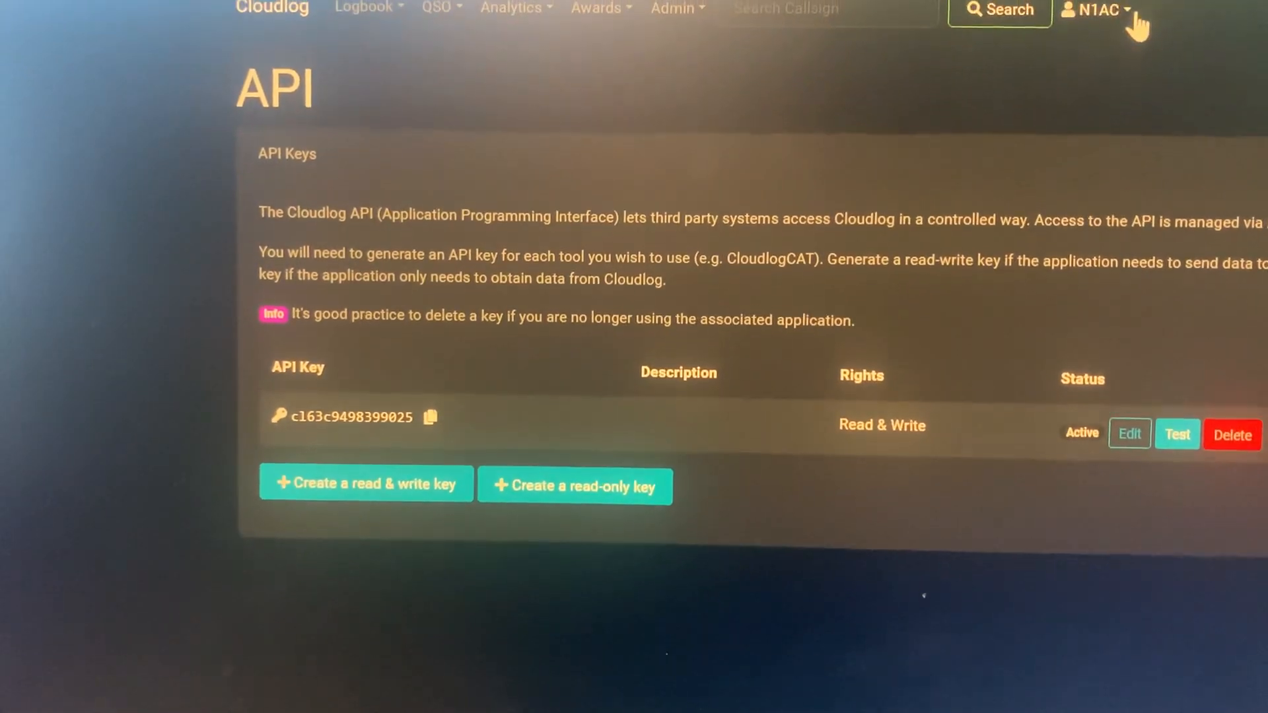
click(1097, 10)
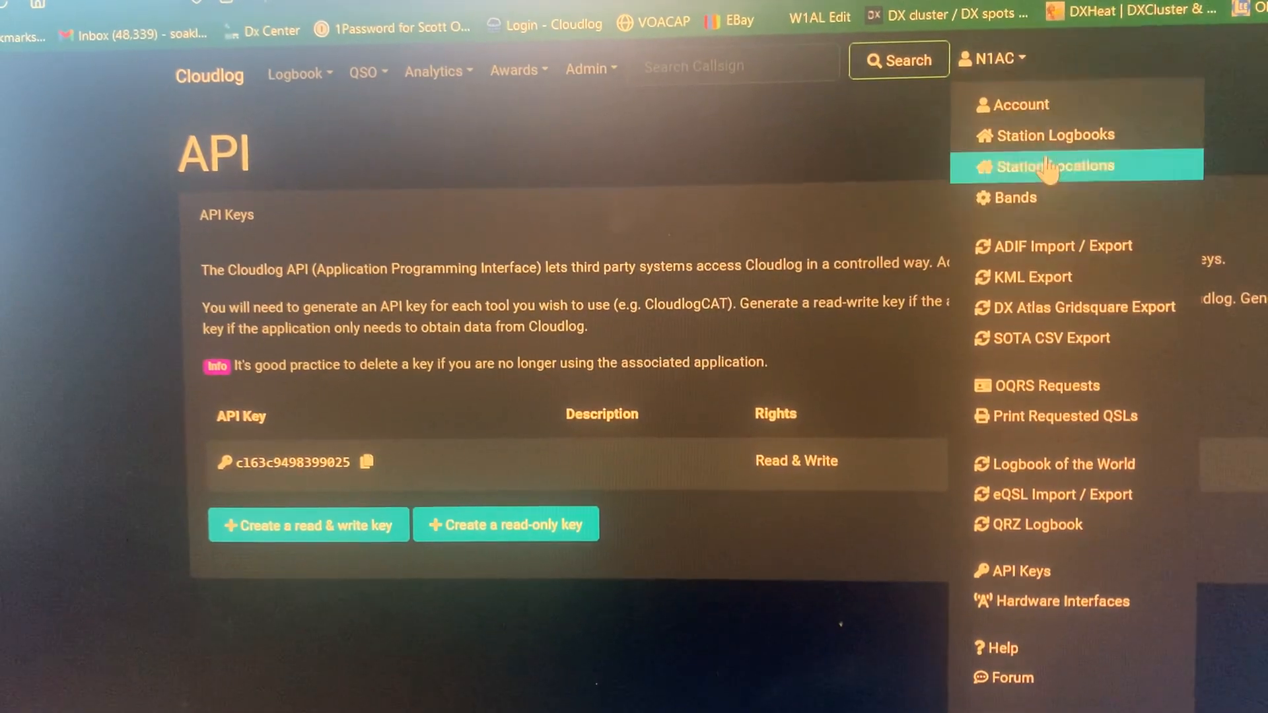
click(1053, 166)
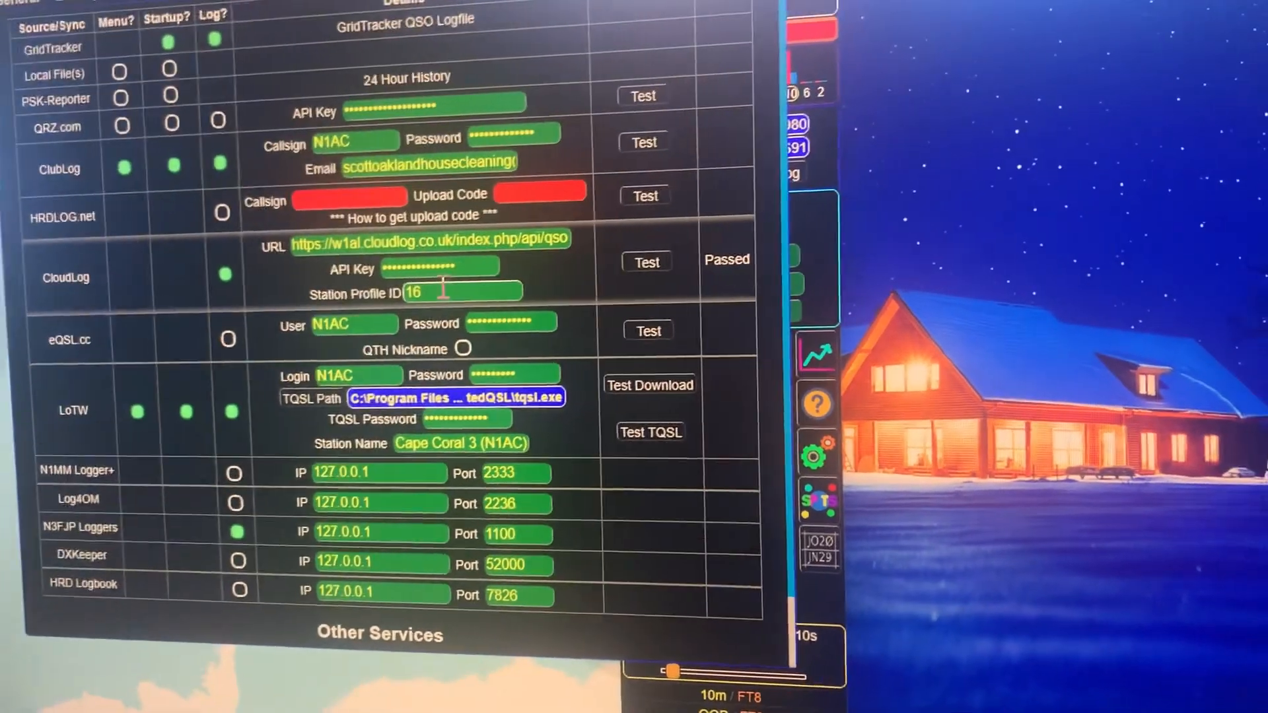
Step: Scroll through GridTracker's logging settings to the CloudLog section with URL, API key and profile ID 16
scroll(down, 3)
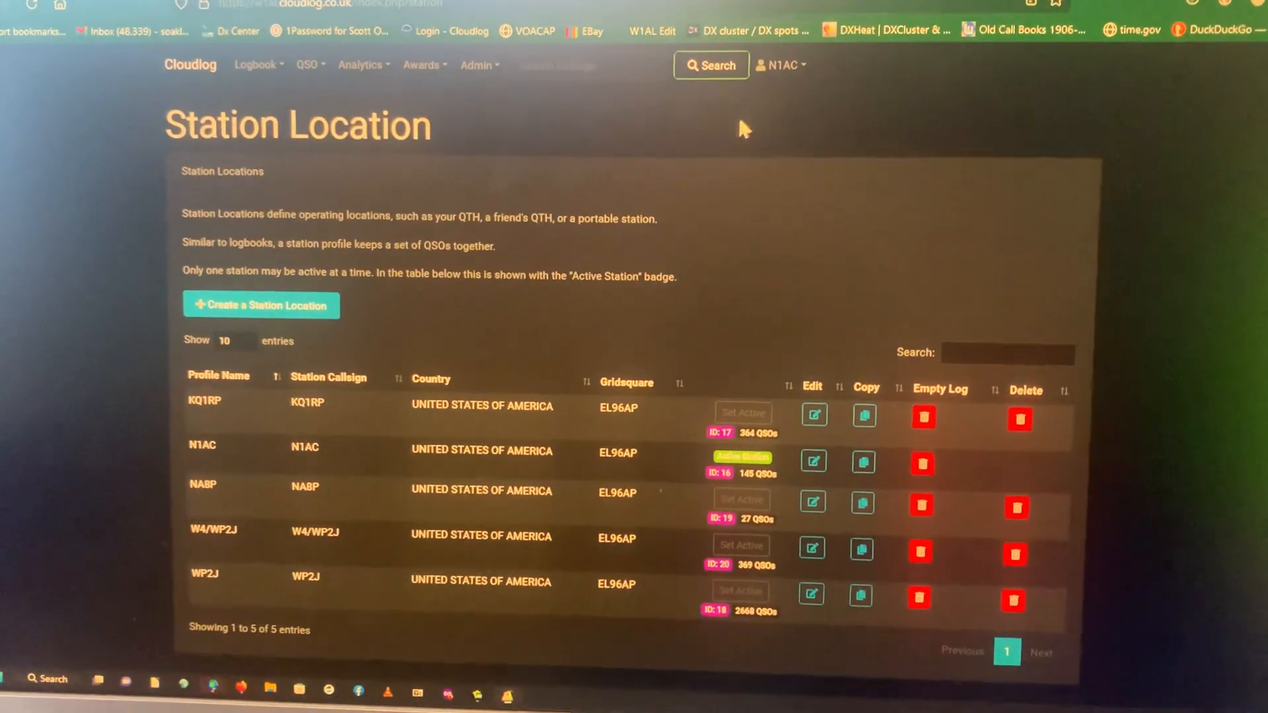
Step: Leave the N1AC station locations view, reaching the Cloudlog login page
click(780, 65)
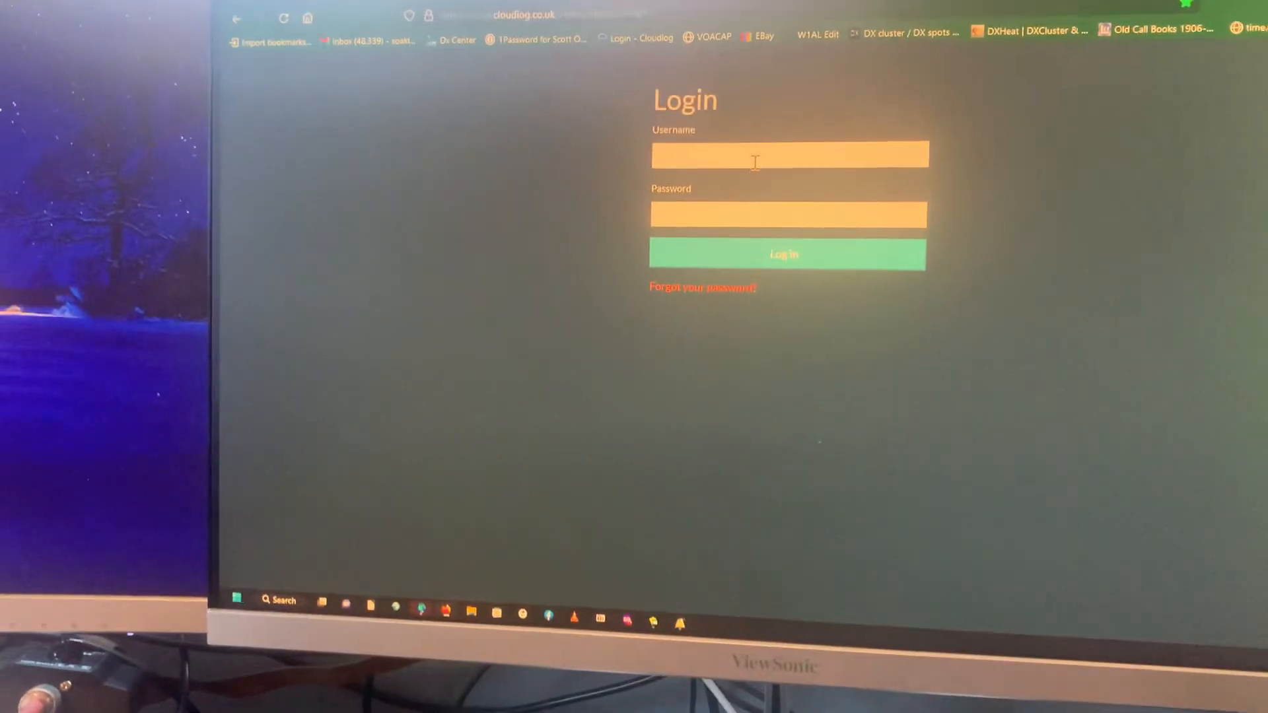
Step: Log in to Cloudlog as W1AL using the saved autofill credentials
click(789, 155)
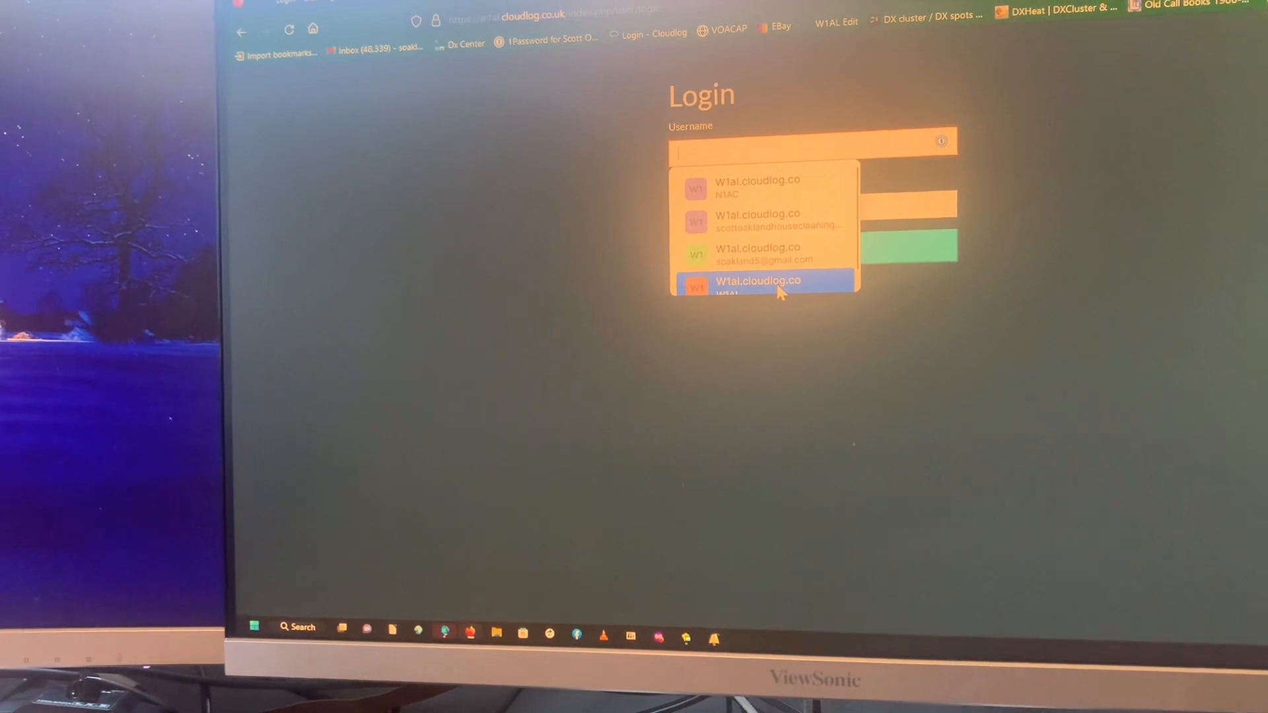
click(758, 286)
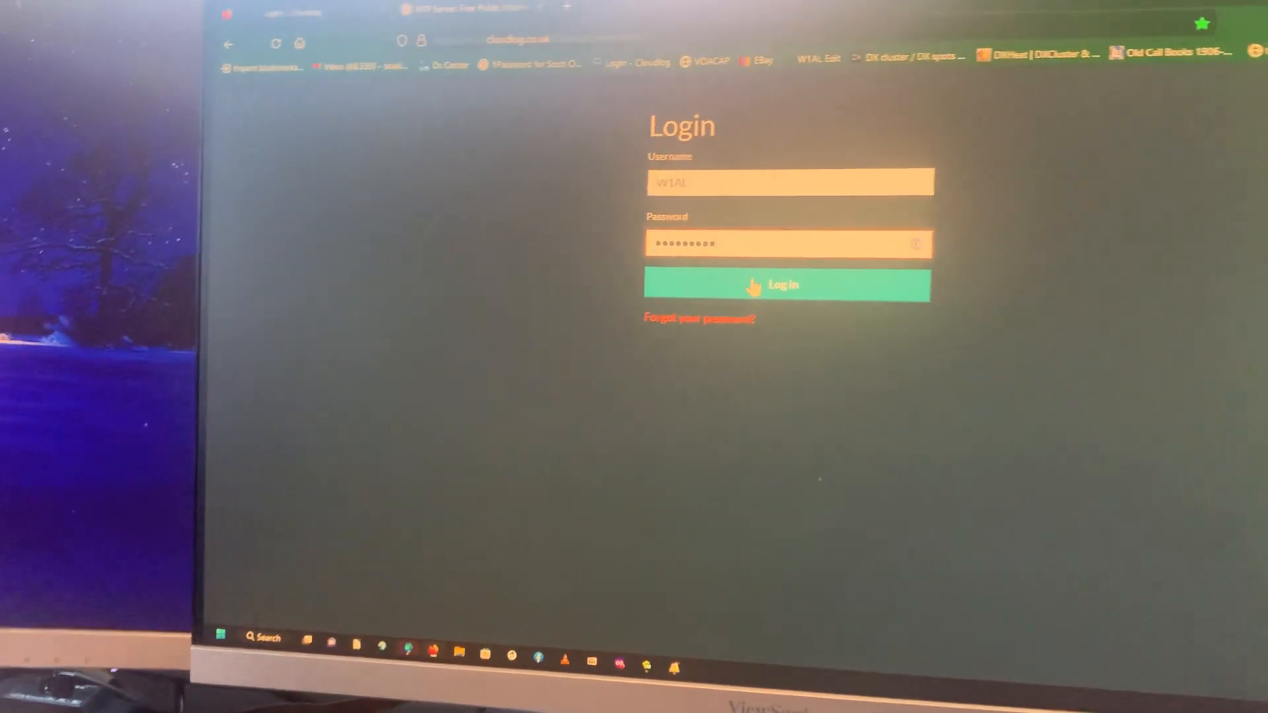
click(785, 285)
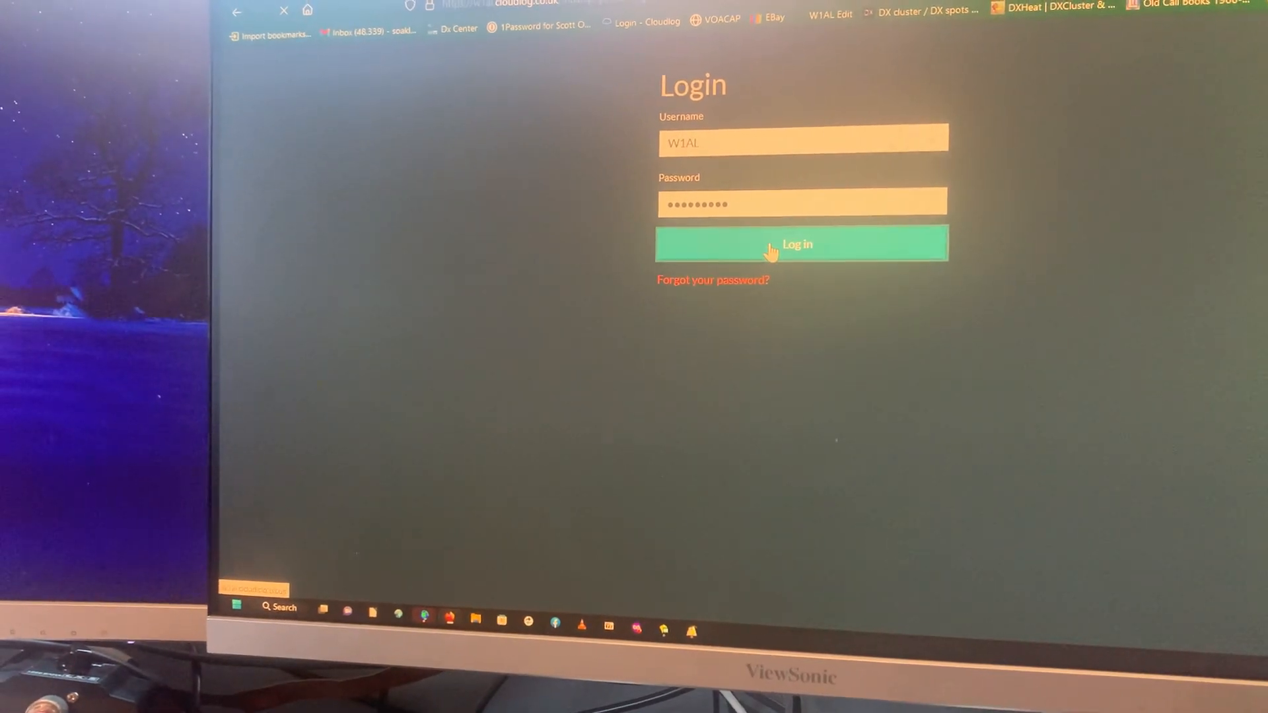
click(802, 243)
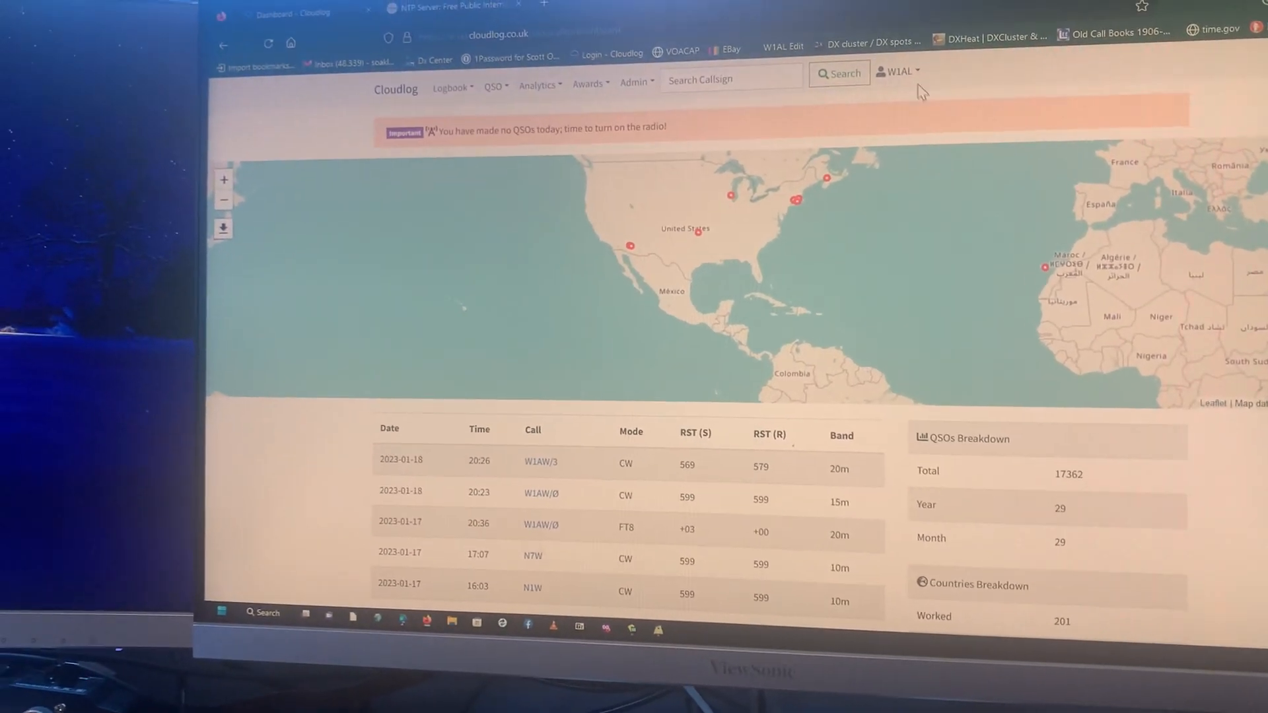
Step: From the W1AL account menu, view Station Locations showing W1AL active as profile ID 1
click(897, 71)
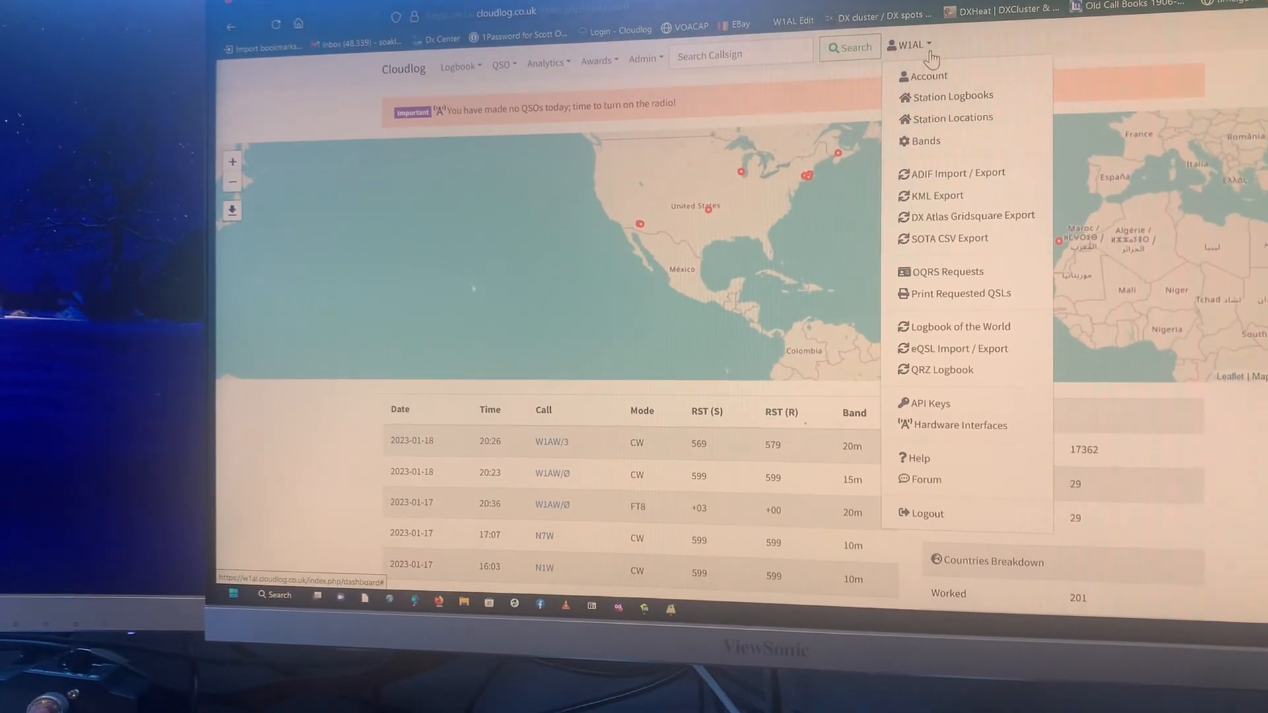
click(952, 117)
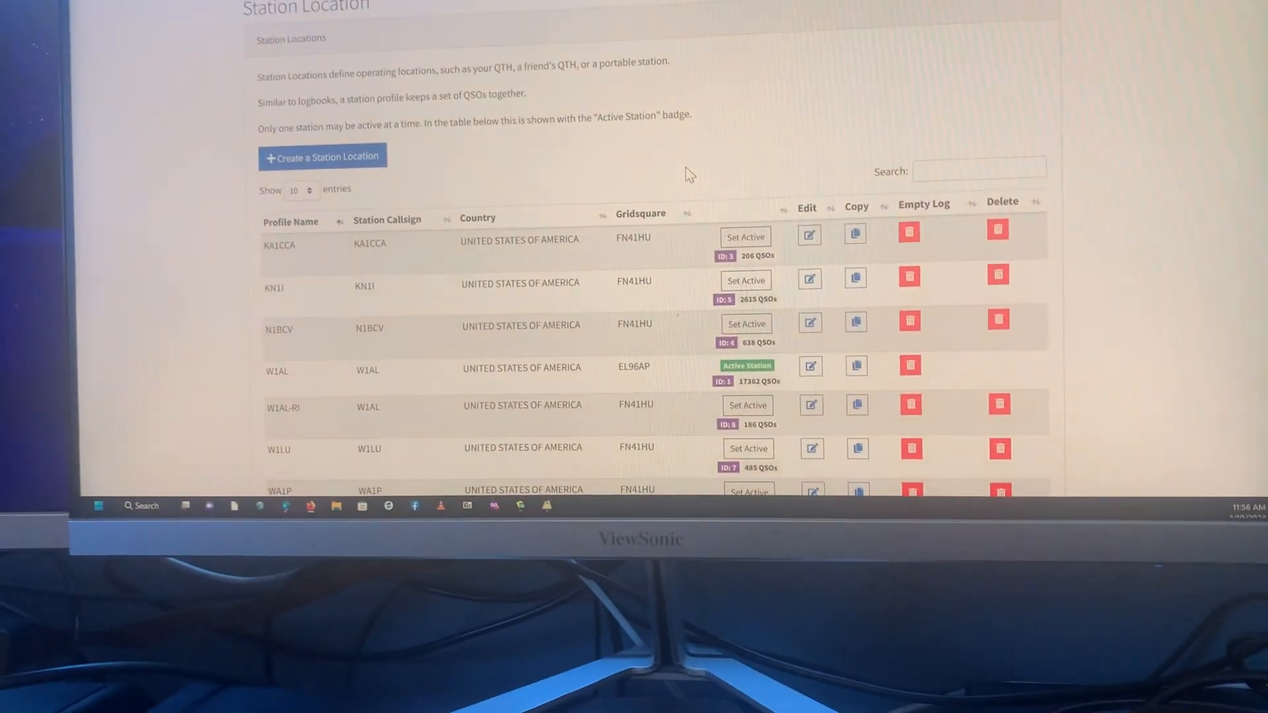
scroll(down, 3)
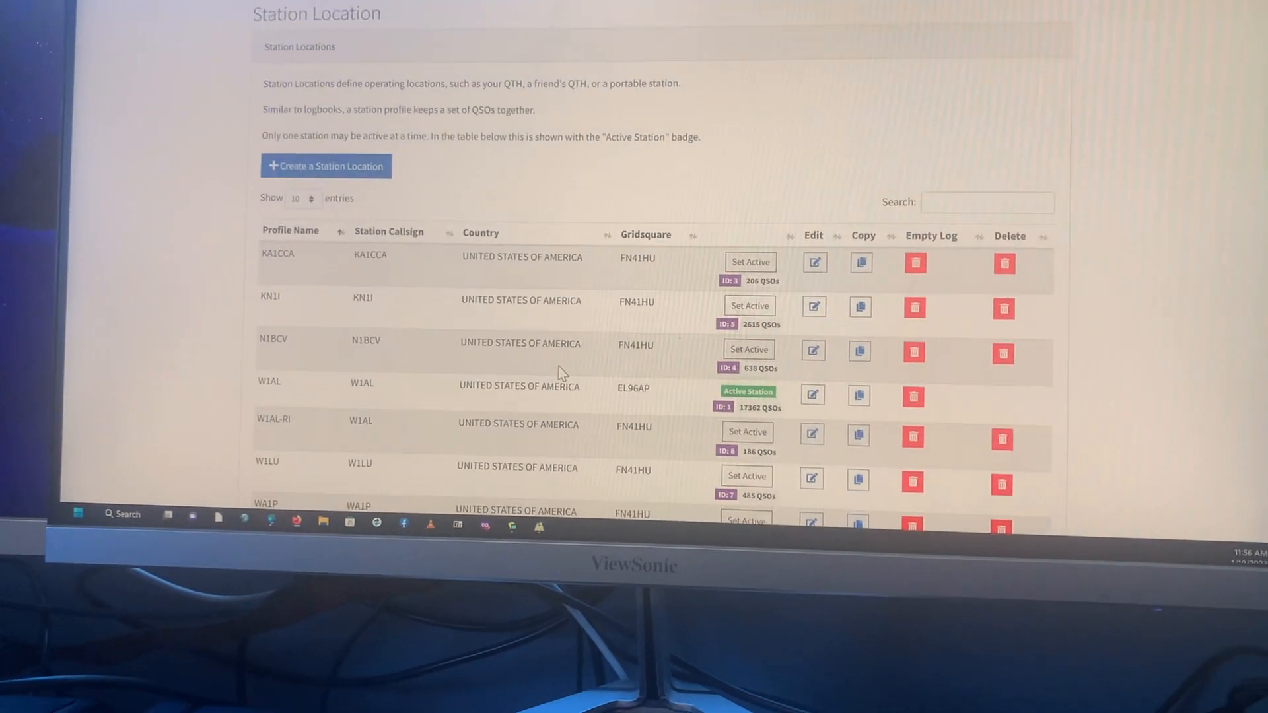
scroll(down, 3)
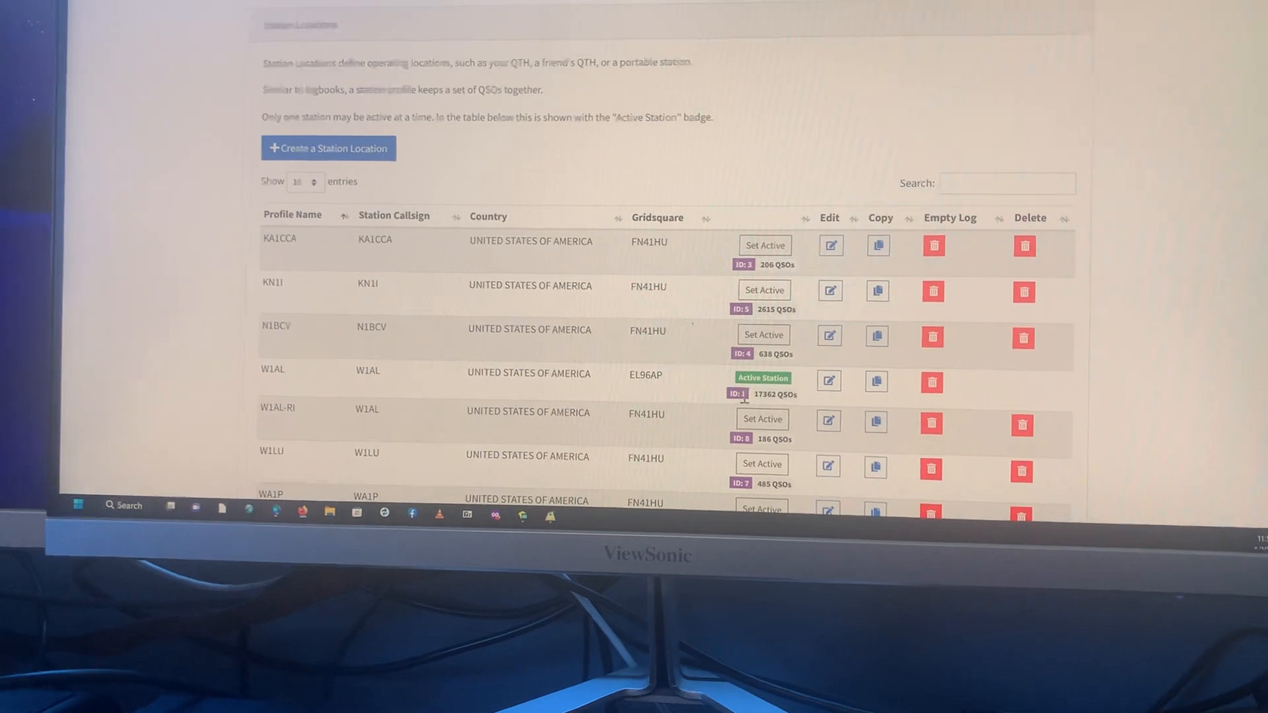
scroll(down, 3)
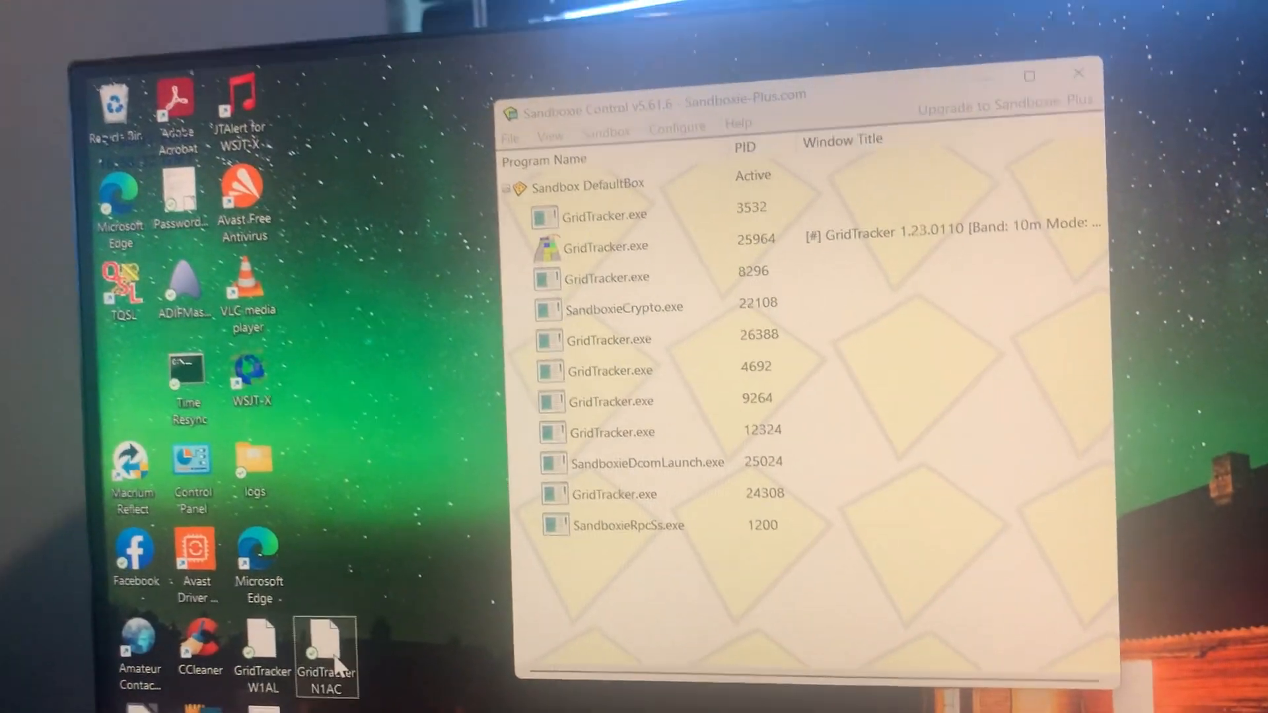
right_click(325, 647)
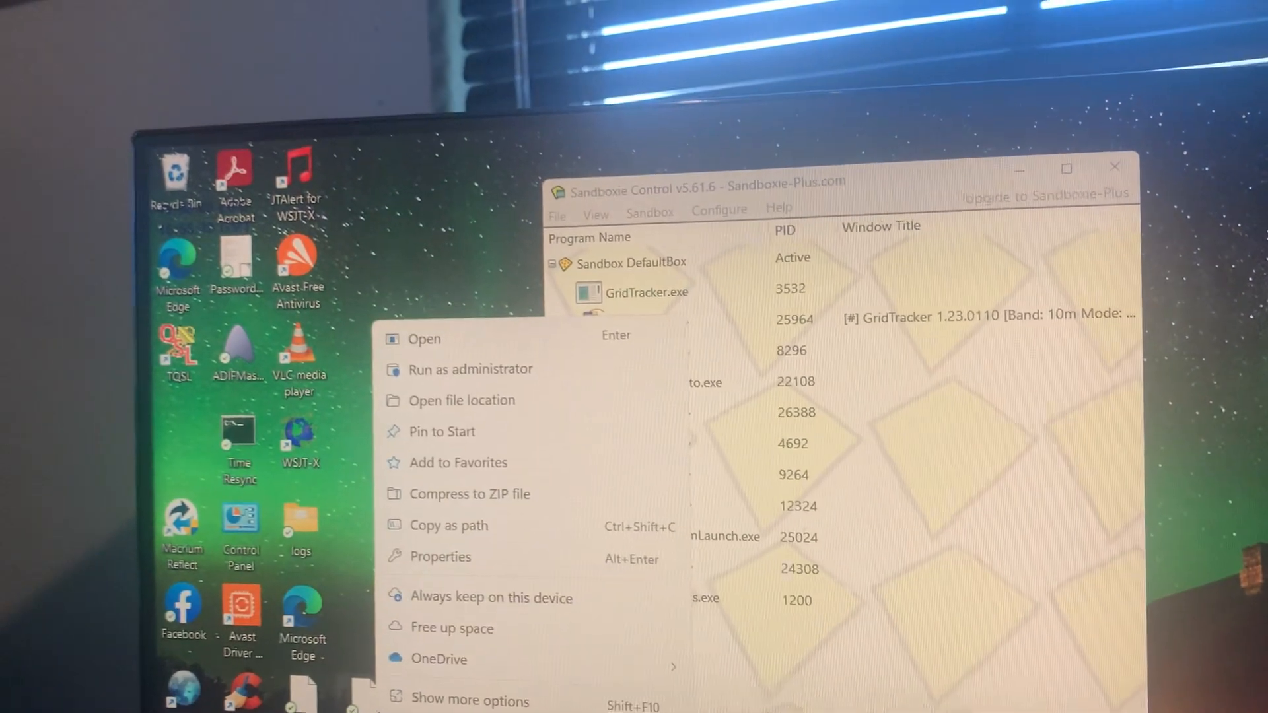
click(440, 556)
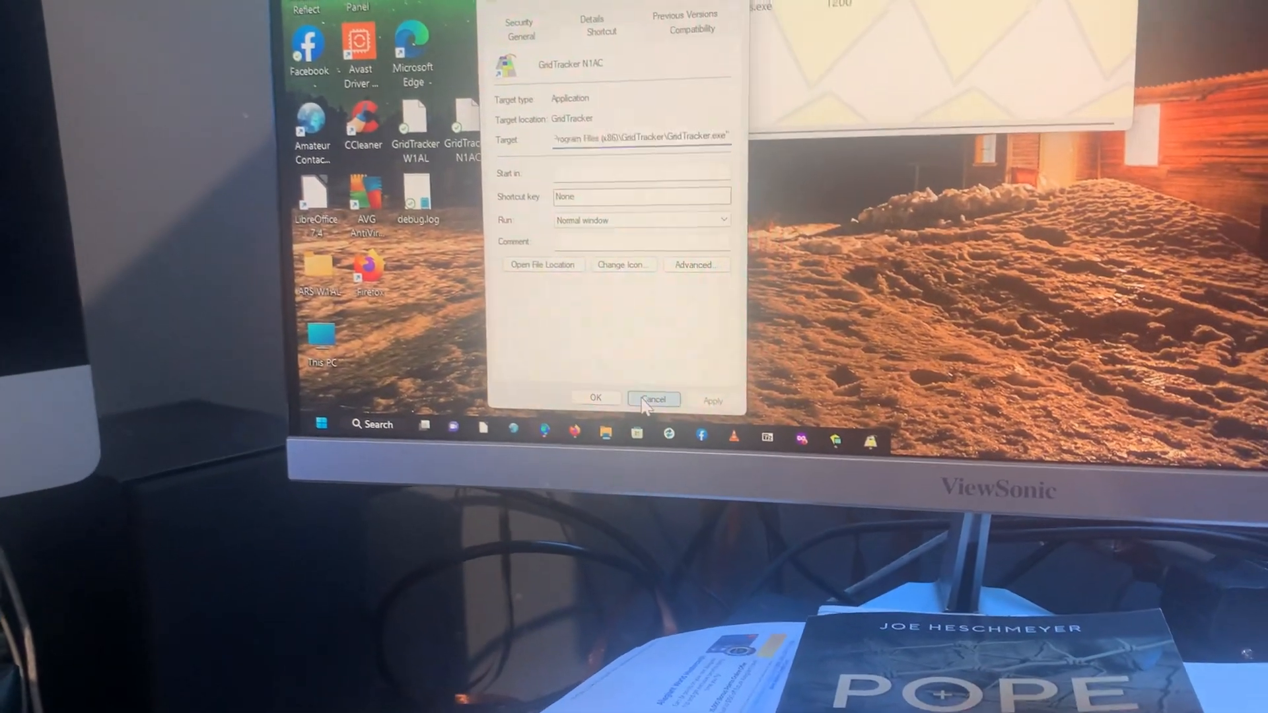
click(652, 398)
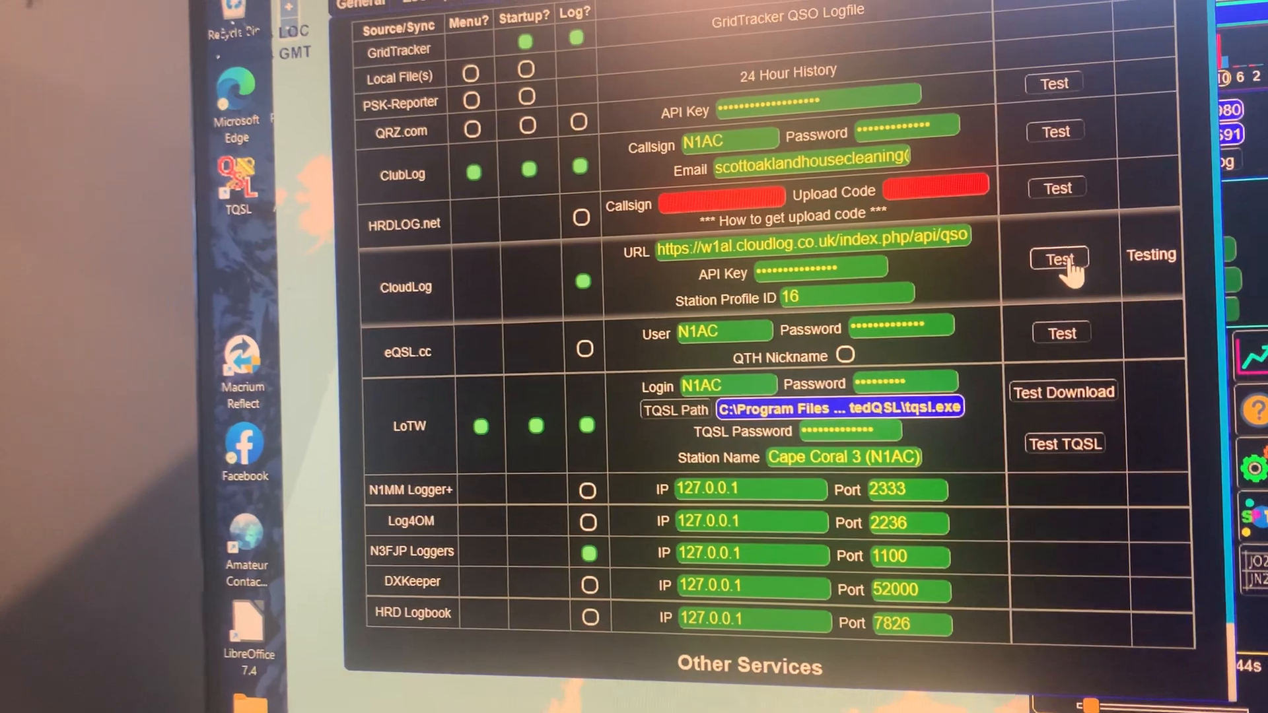
Step: Run the Cloudlog Test for the N1AC instance's URL, API key and station profile ID 16
click(1057, 259)
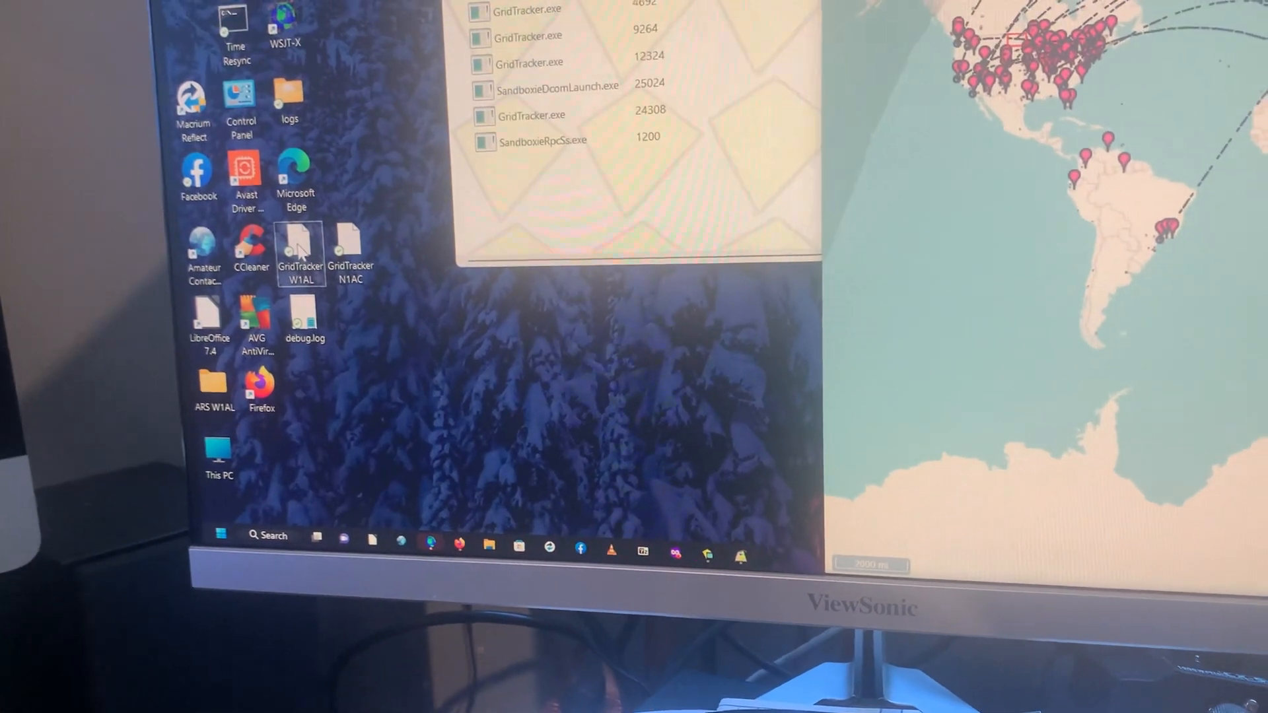
Step: Launch the GridTracker W1AL desktop shortcut in the sandbox
double_click(299, 254)
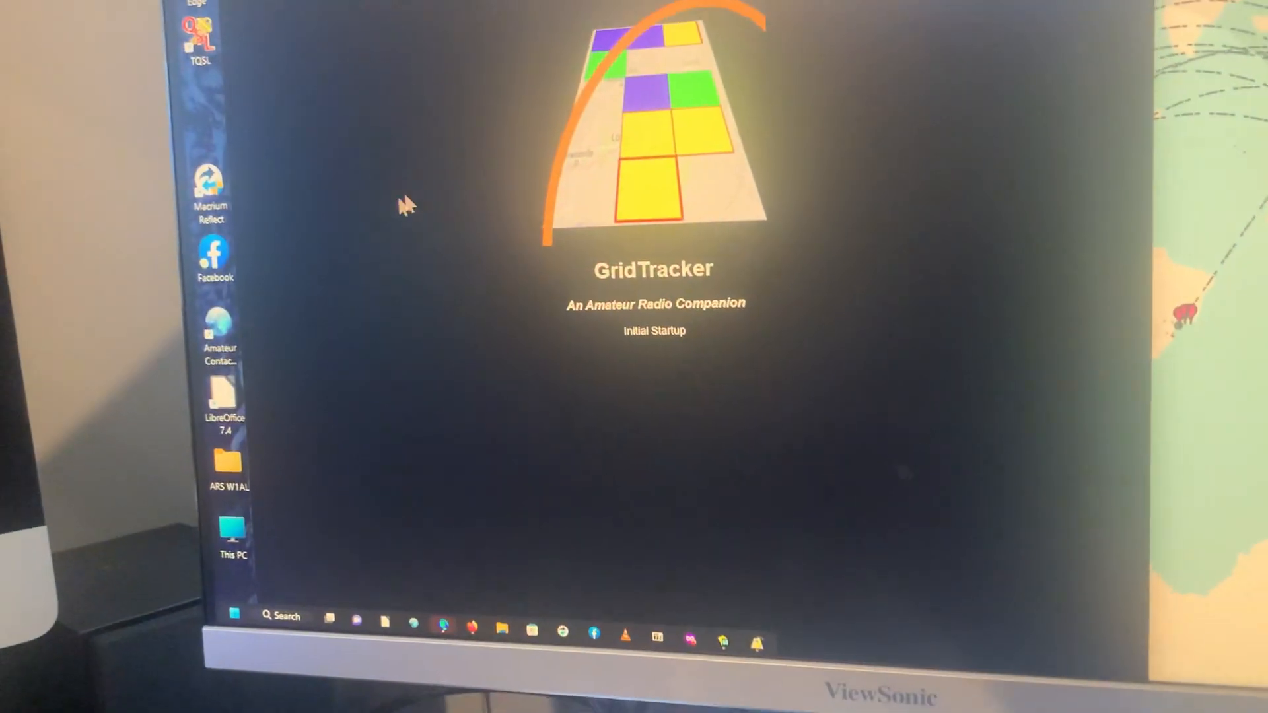